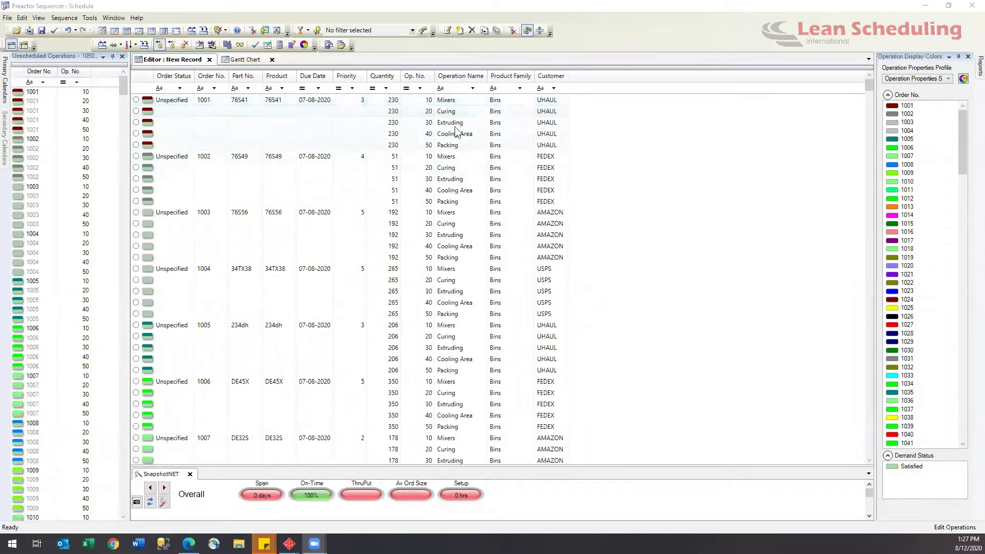
- Dismiss the product family filter unused, then show the empty Gantt chart's Sequence menu
left_click(452, 133)
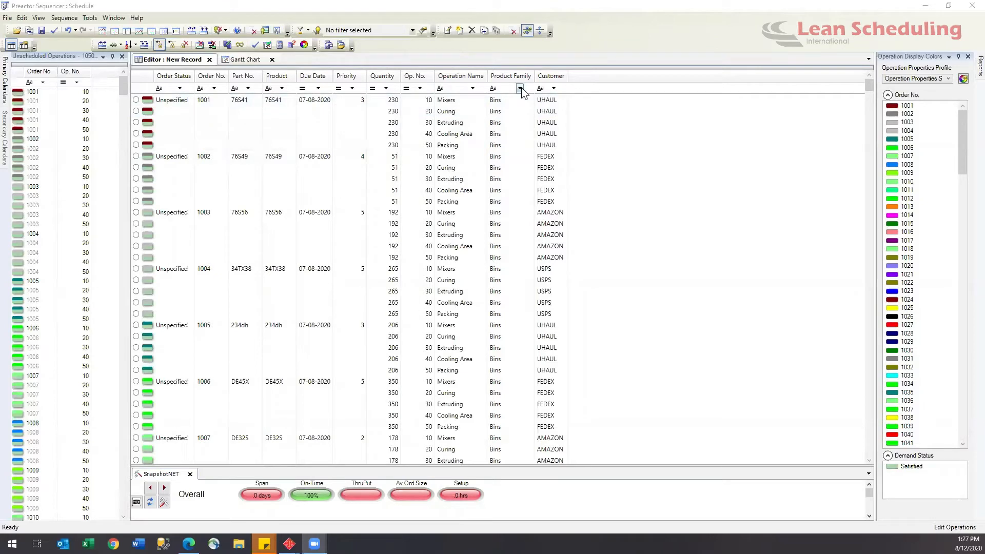
left_click(519, 88)
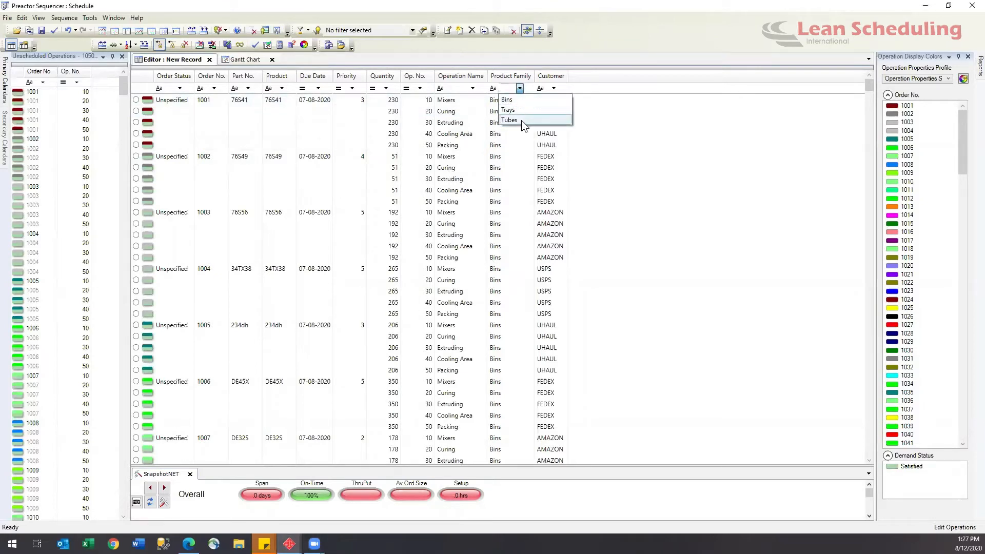
left_click(554, 88)
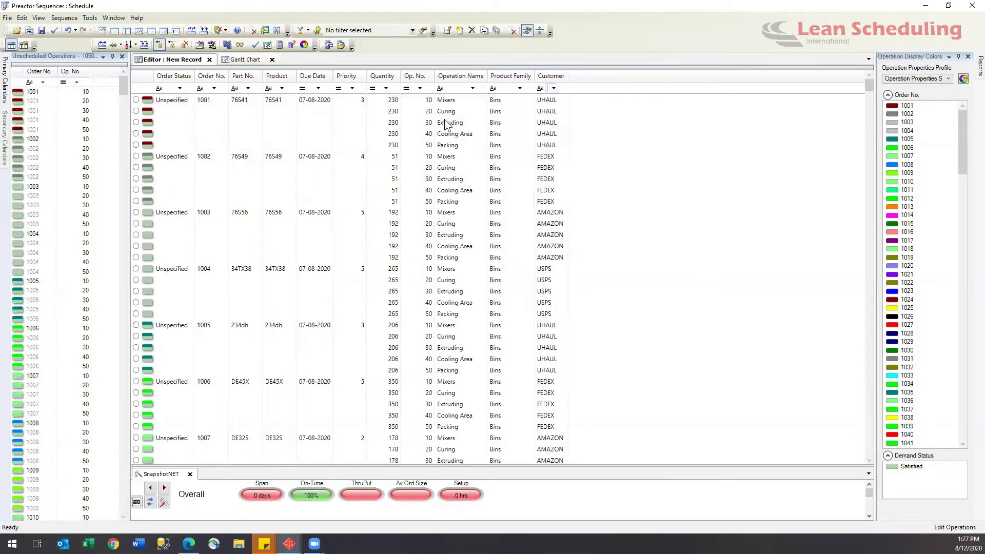
mouse_move(246, 65)
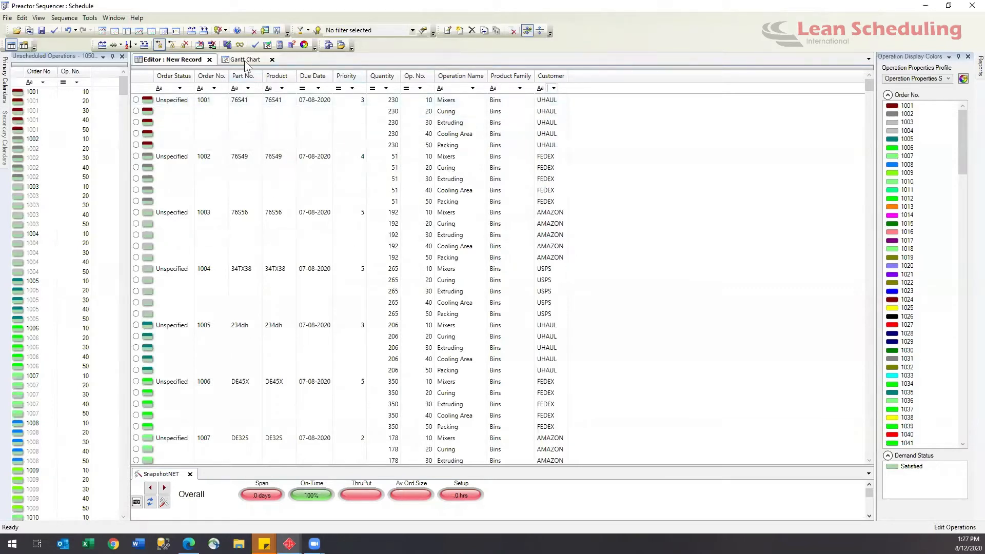
left_click(245, 58)
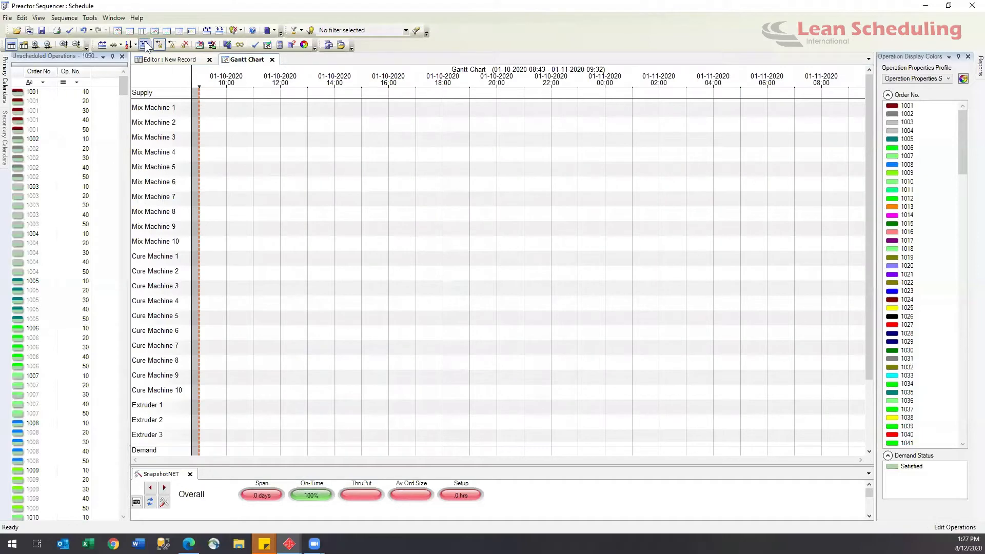
left_click(64, 17)
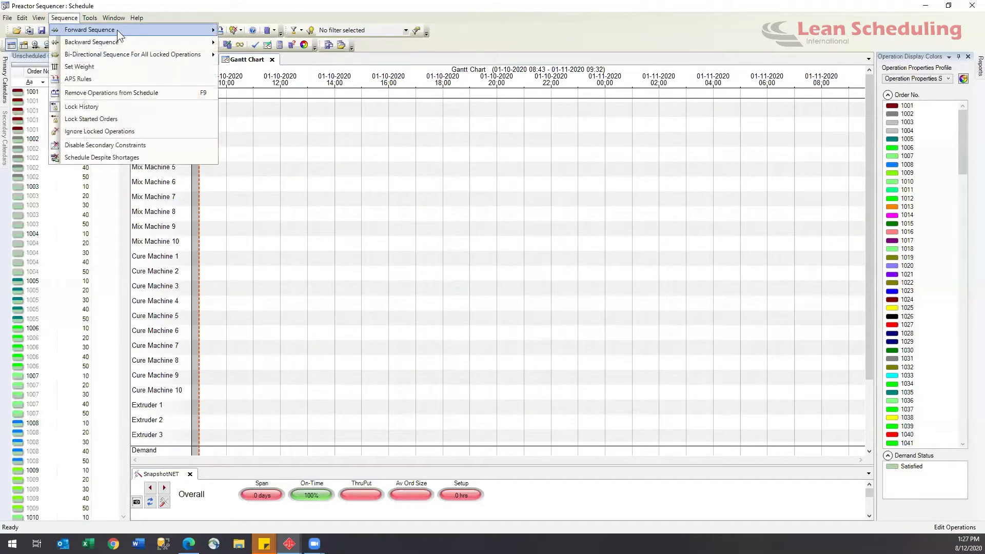
mouse_move(90, 30)
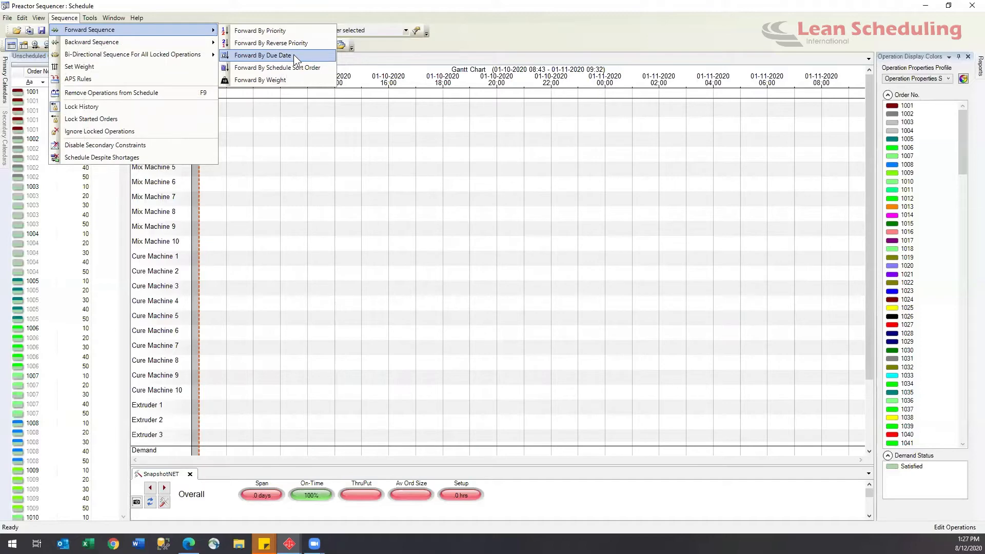
- Forward-sequence all orders by due date, yielding 3,906.0 setup hours
left_click(262, 56)
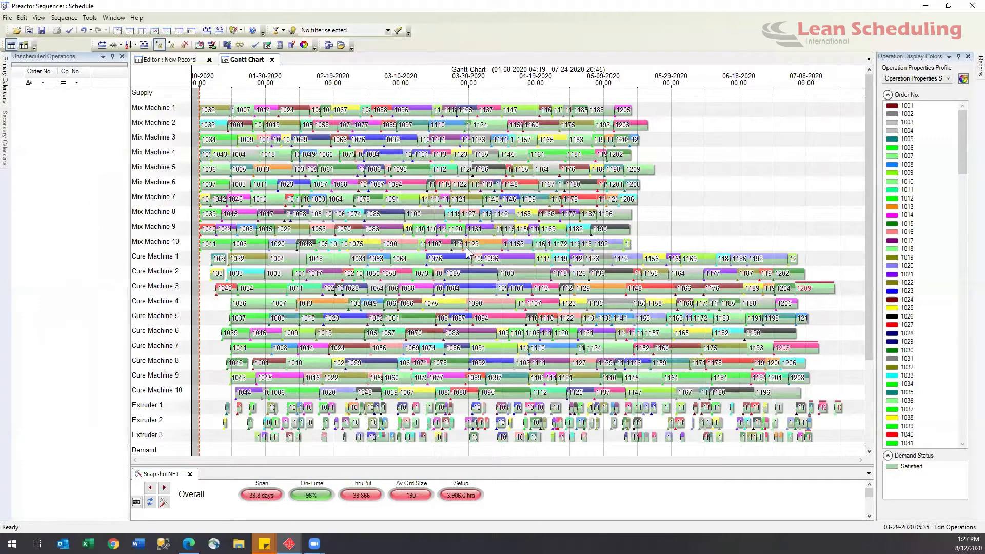
mouse_move(354, 520)
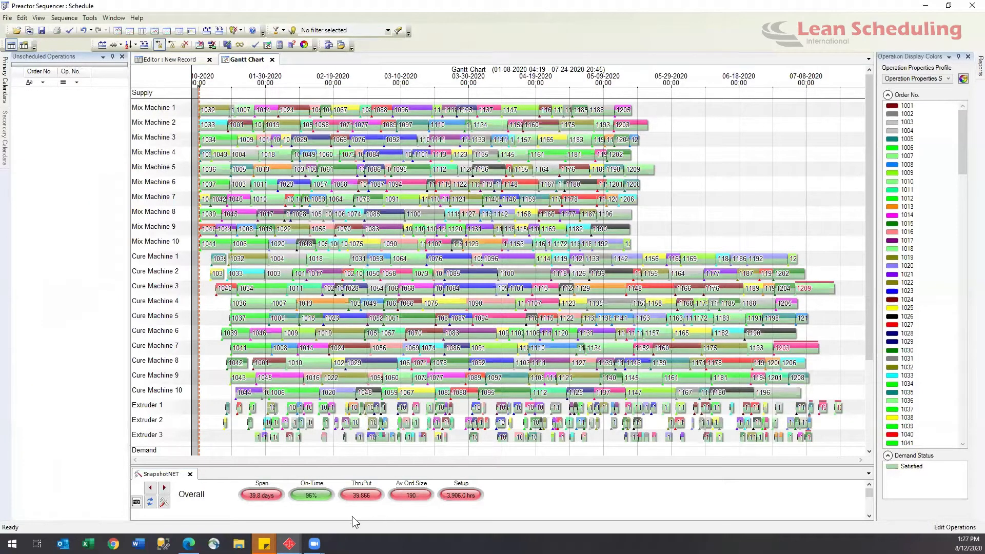
mouse_move(311, 495)
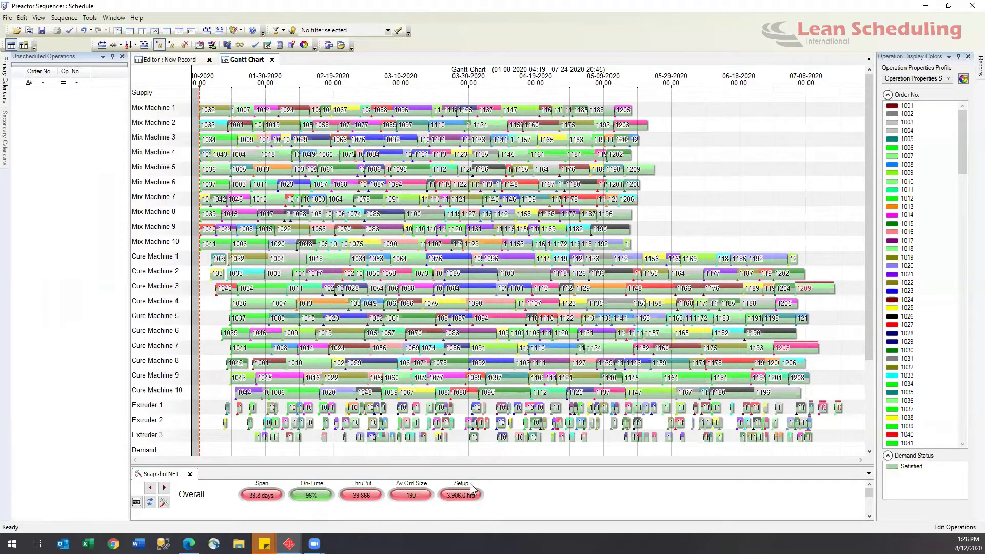
mouse_move(460, 494)
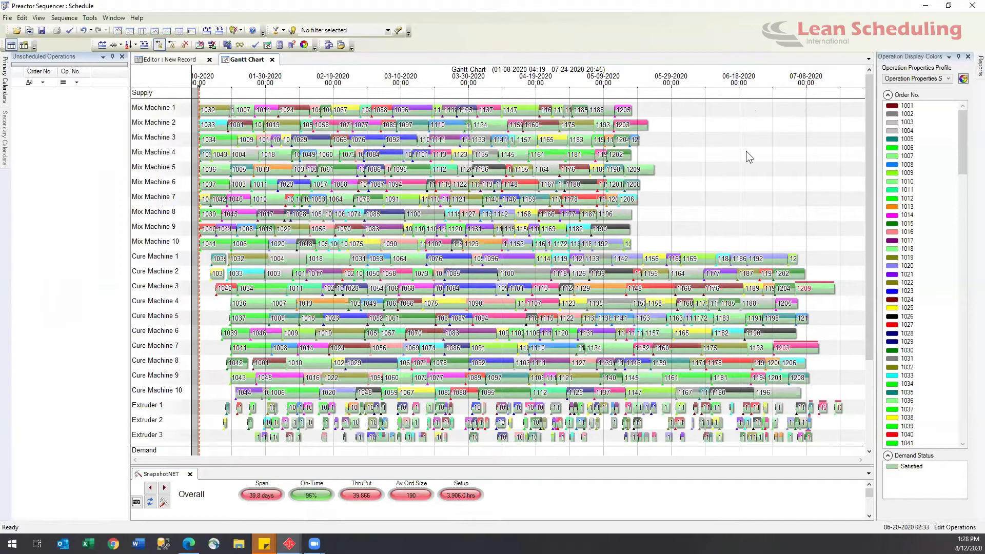
mouse_move(470, 496)
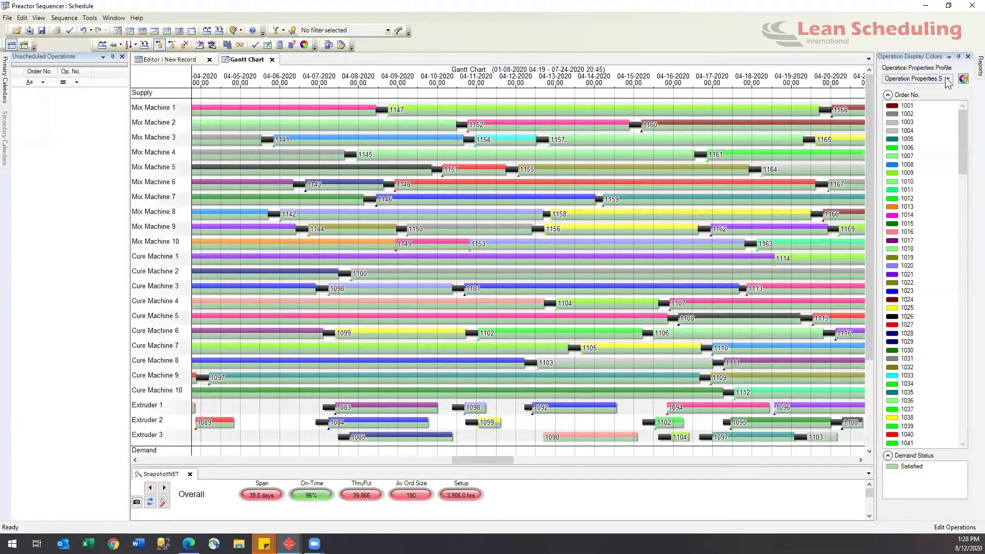
- Colour operations By Product Family and capture a Baseline snapshot (39.8 days, 96%, 3,906 hours)
left_click(914, 78)
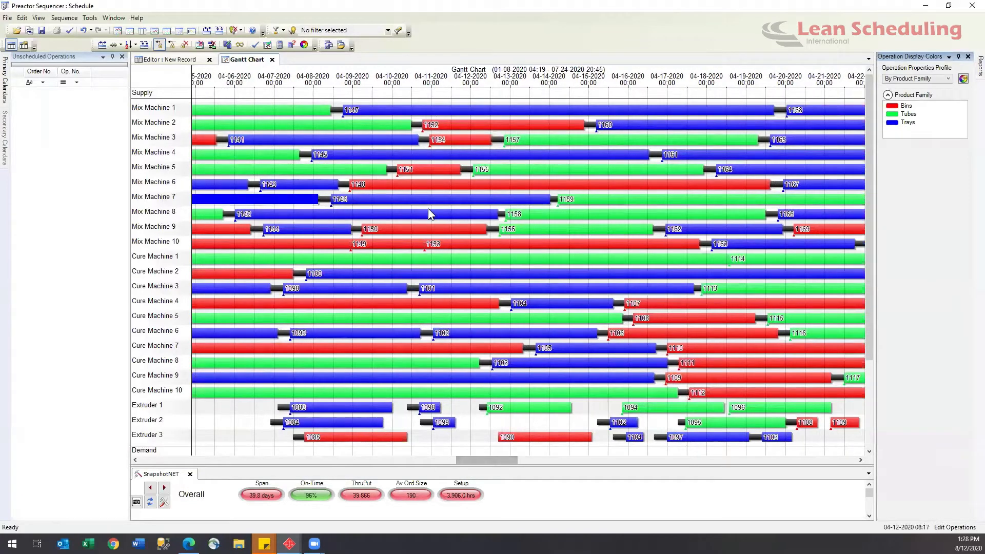
mouse_move(399, 145)
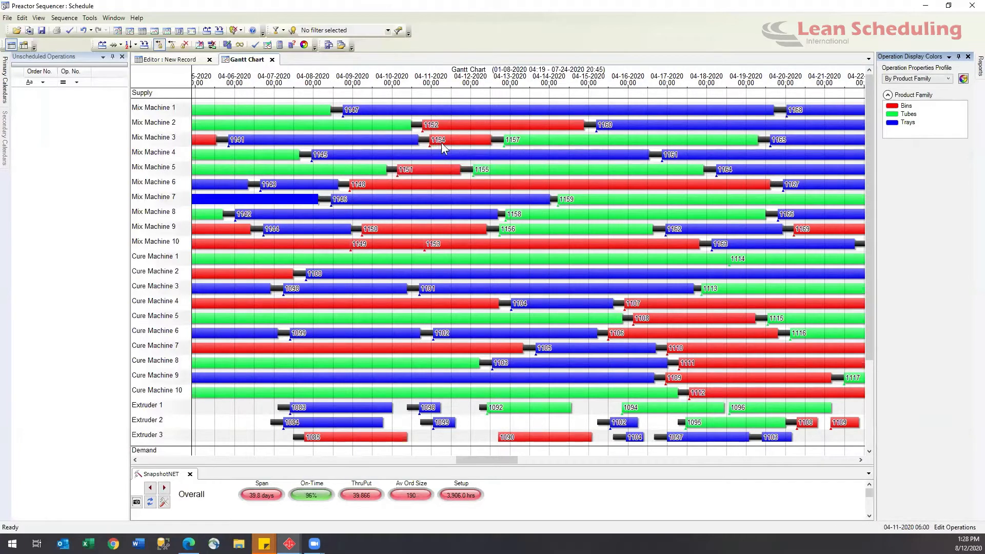
mouse_move(448, 148)
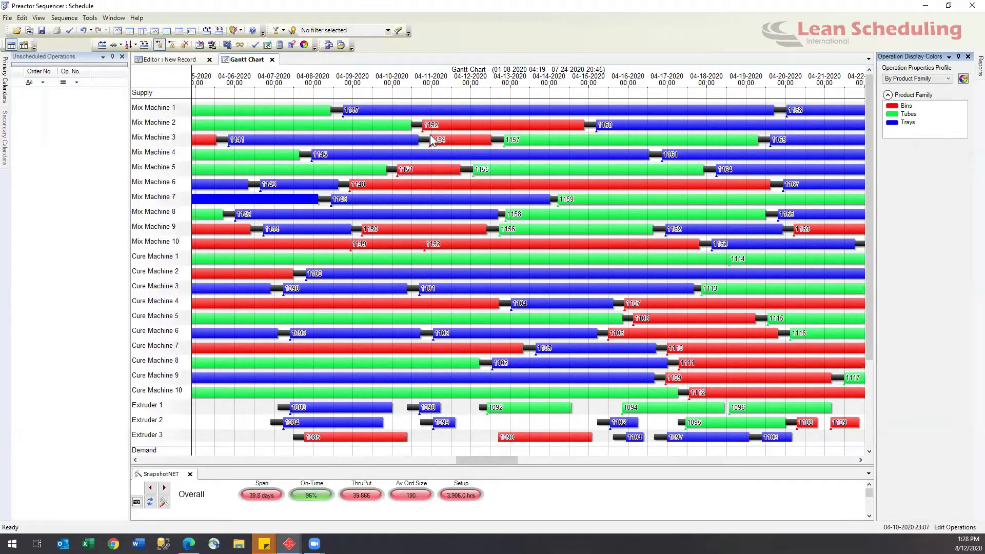
mouse_move(470, 146)
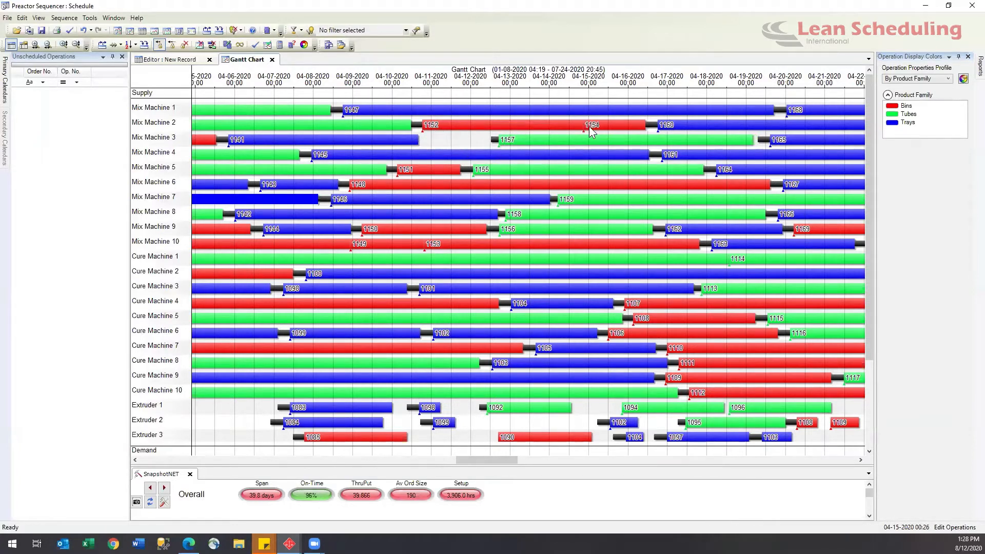
mouse_move(419, 182)
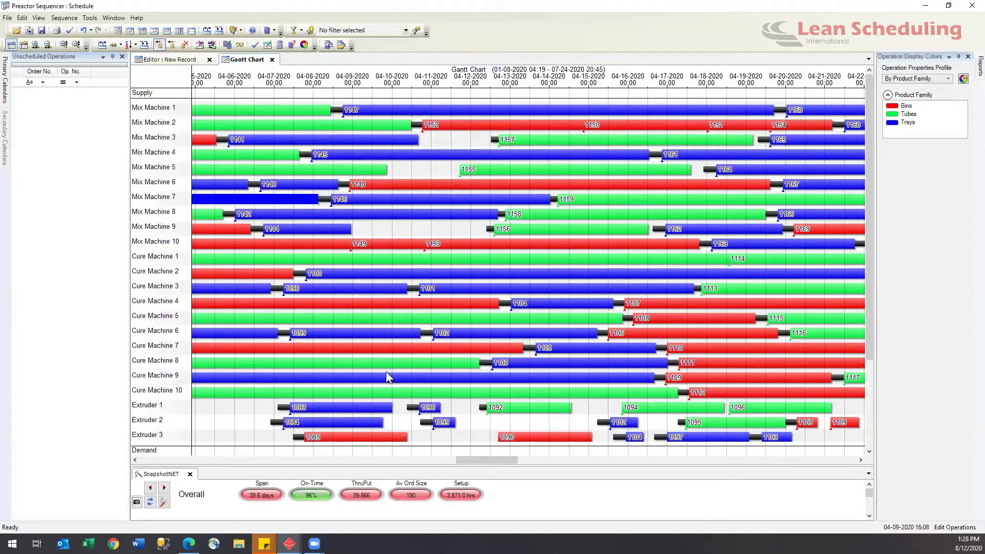
mouse_move(383, 141)
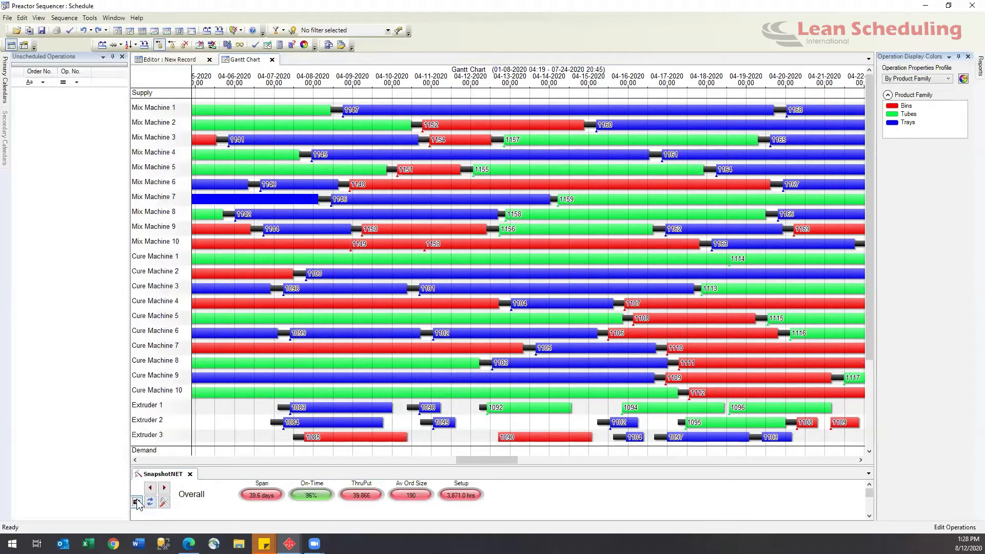
left_click(136, 501)
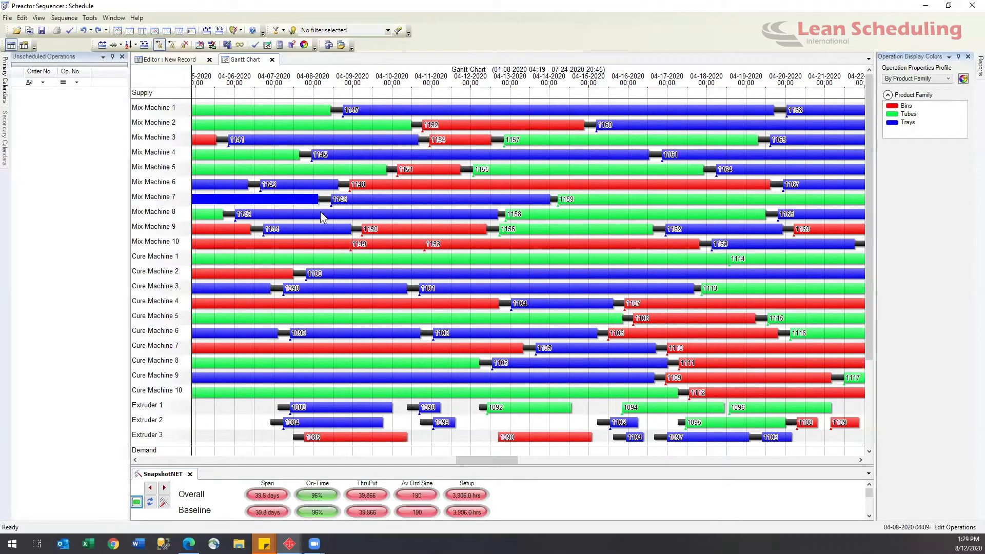
mouse_move(207, 30)
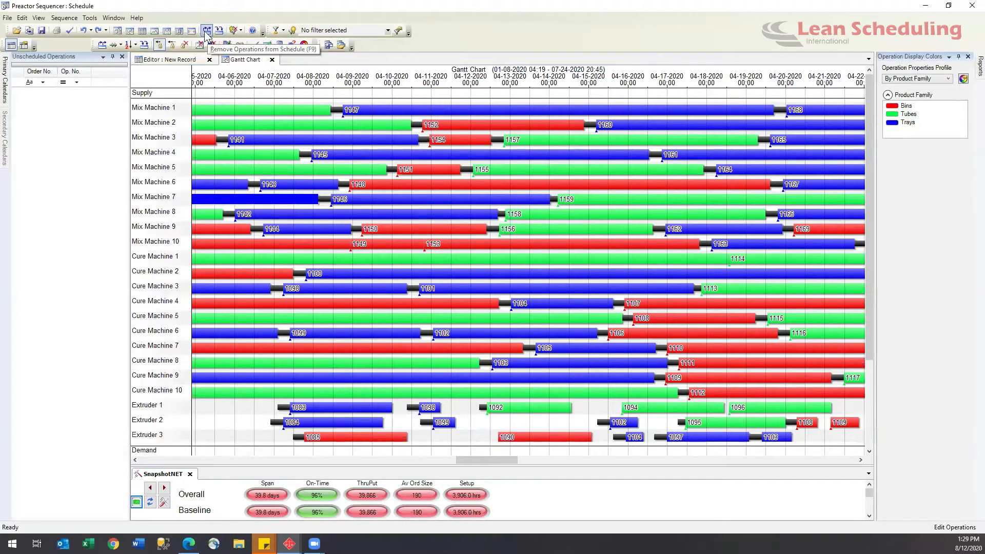
- Clear the schedule, schedule only Bins operations (0 setup hours), fit view, select Tubes
left_click(205, 30)
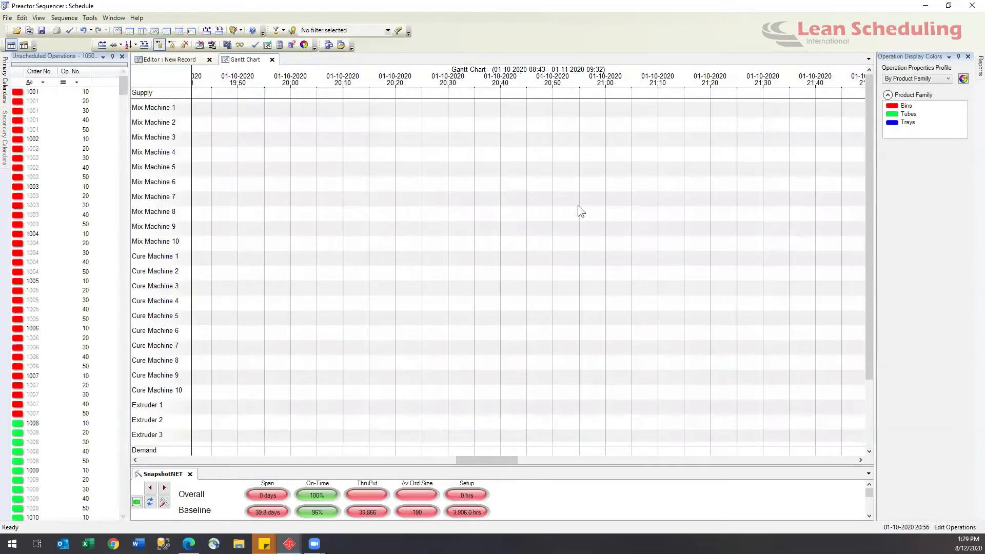
left_click(908, 113)
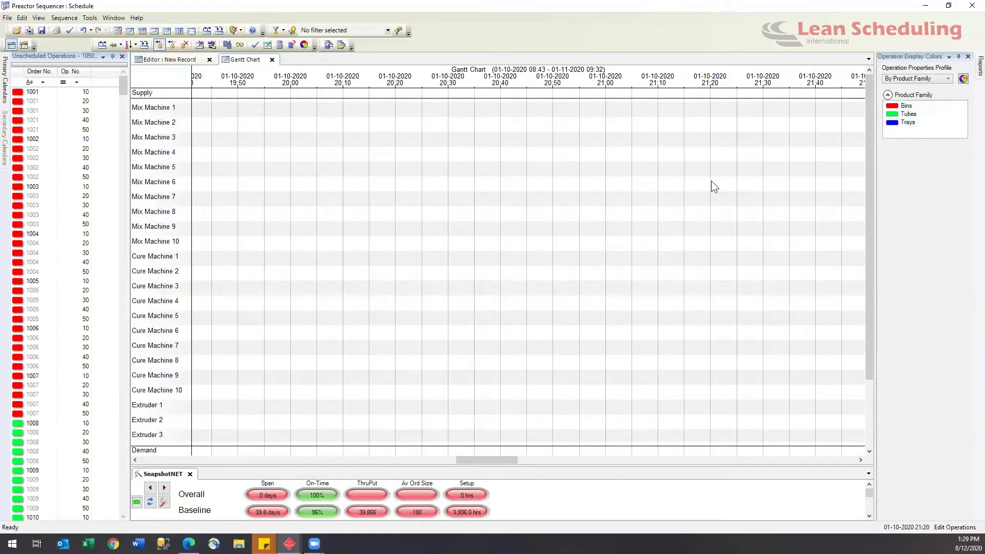
mouse_move(791, 220)
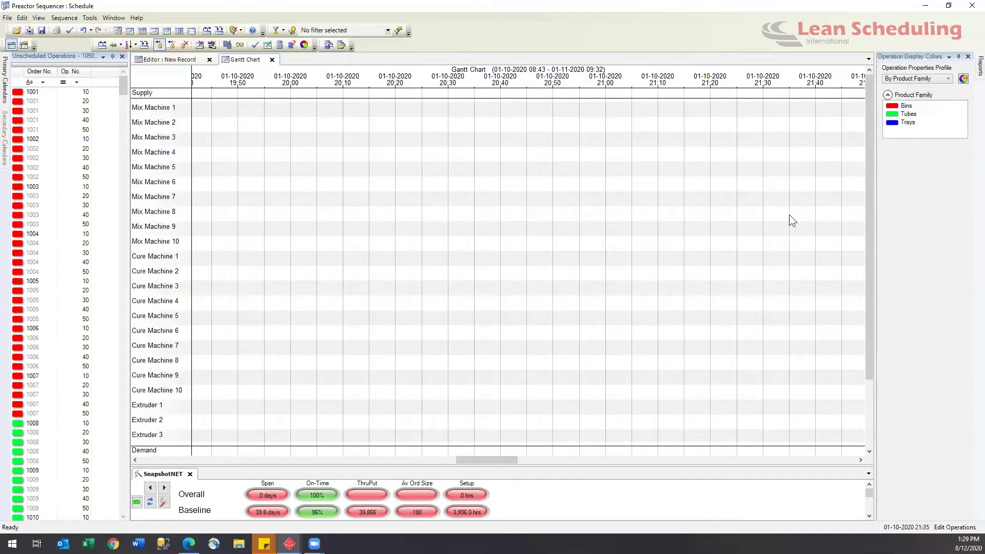
left_click(917, 114)
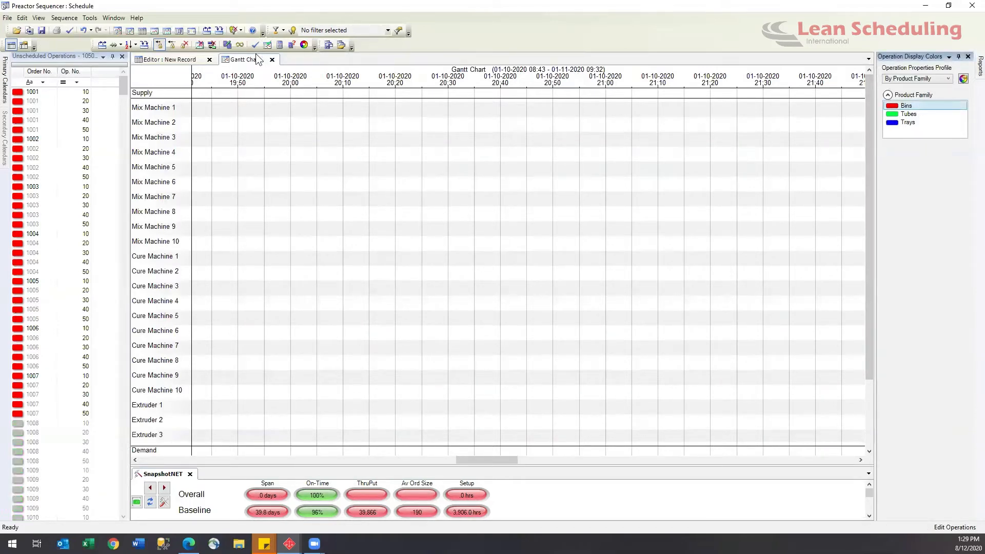
left_click(221, 45)
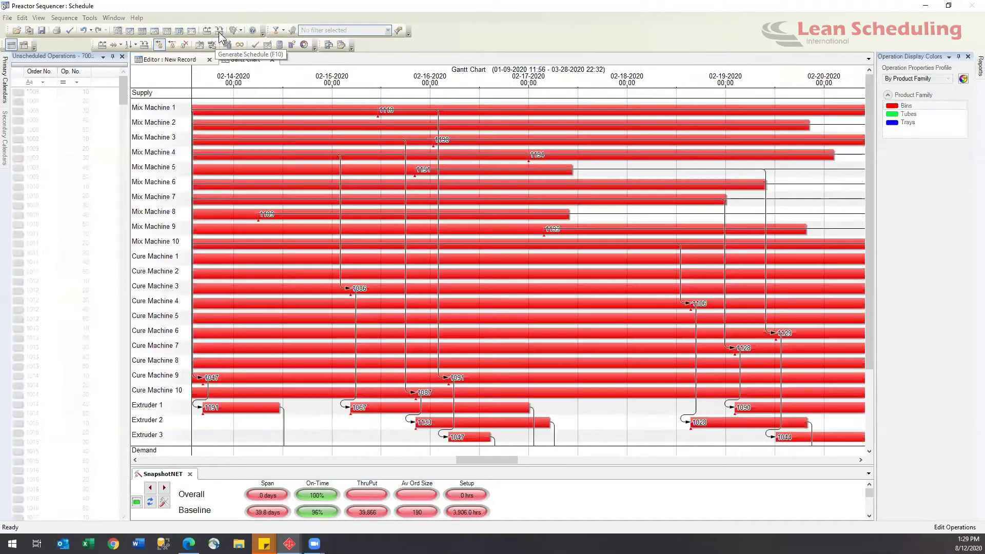
left_click(219, 31)
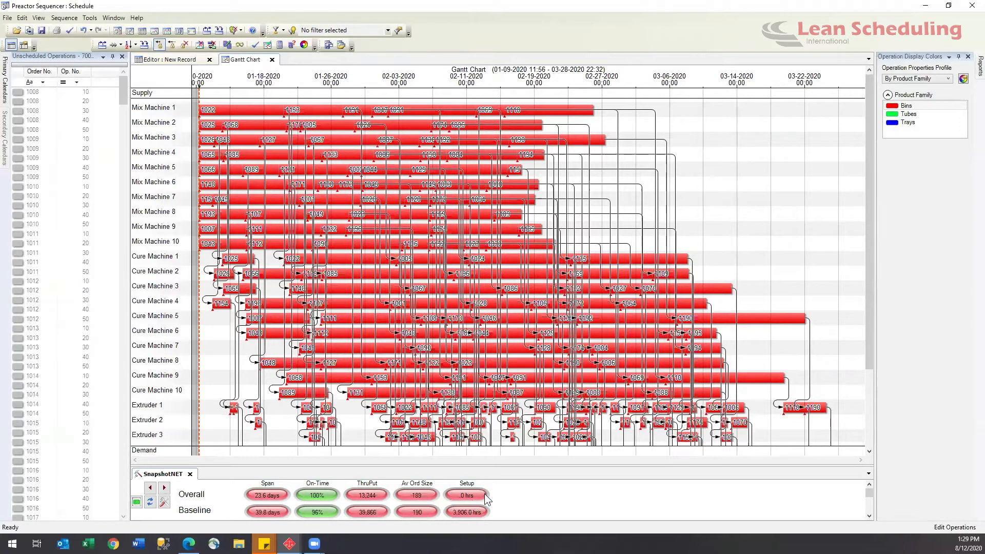
mouse_move(459, 502)
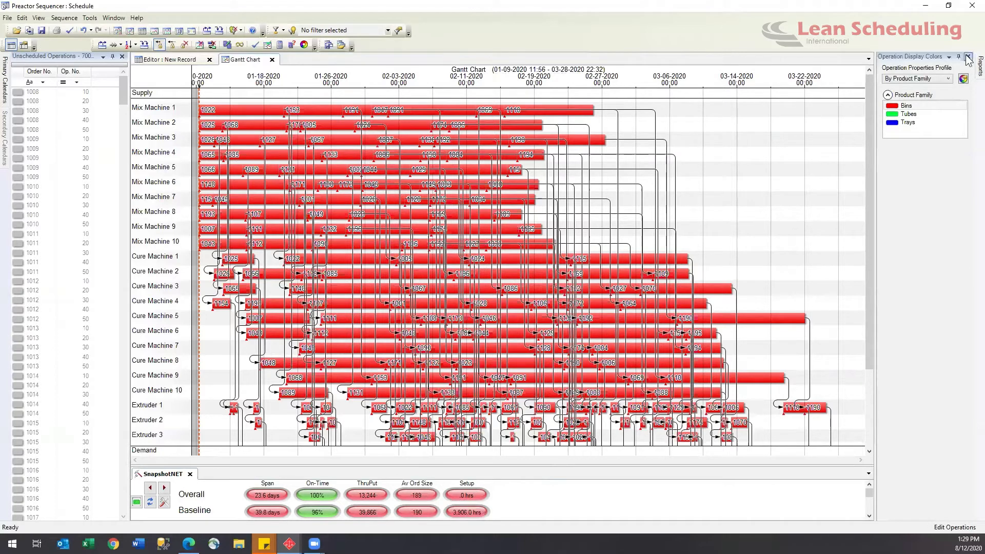
left_click(908, 114)
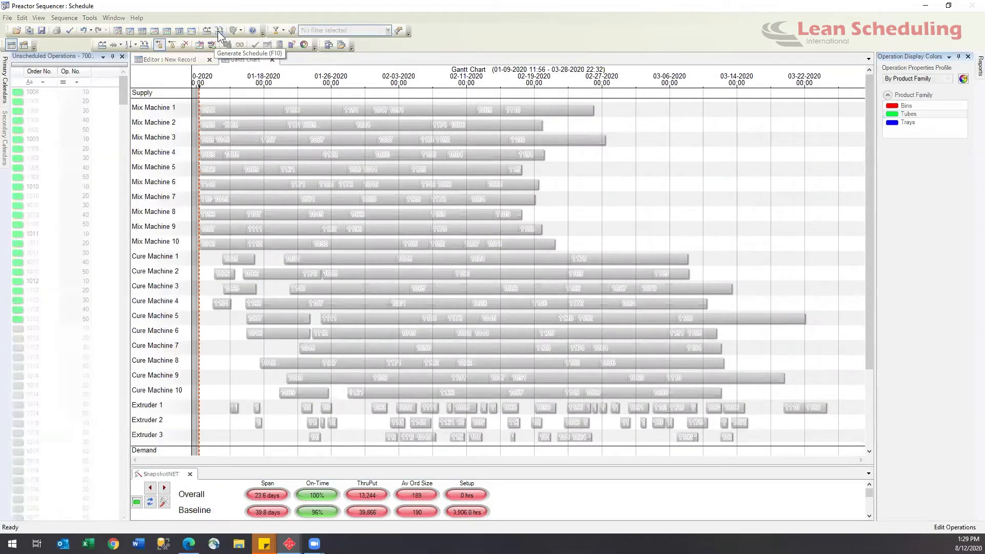
- Schedule Tubes after Bins (29.3 days, 192.0 setup hours) and select Trays
left_click(218, 30)
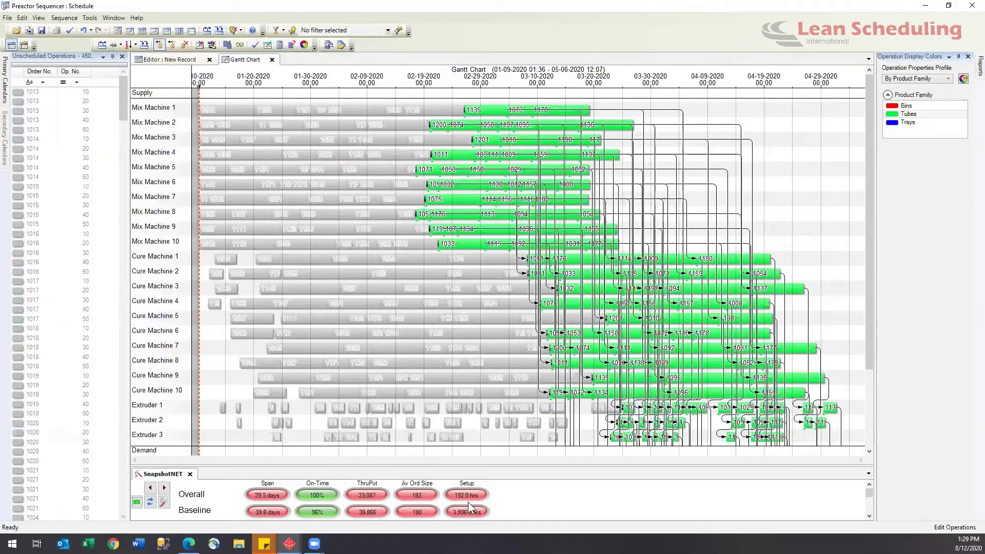
mouse_move(466, 510)
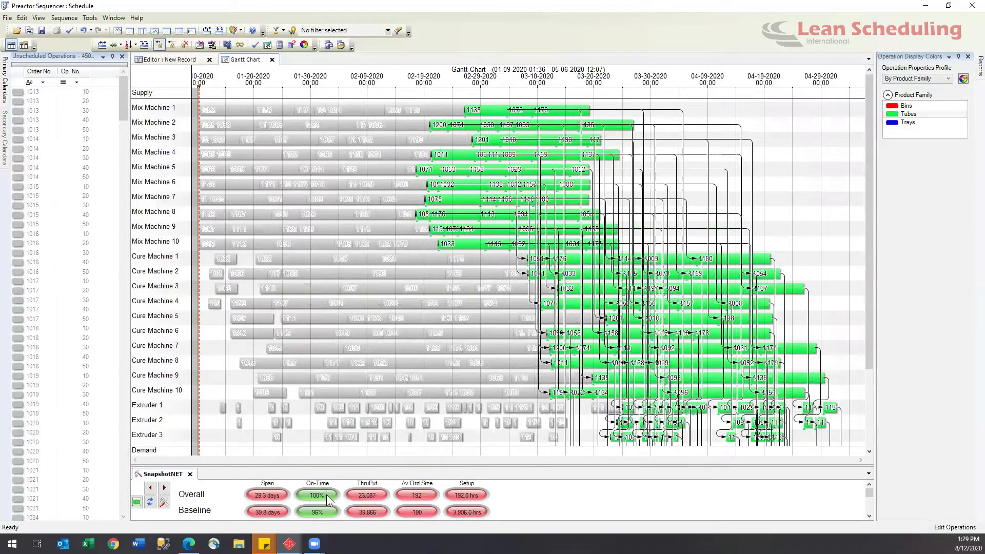
left_click(908, 123)
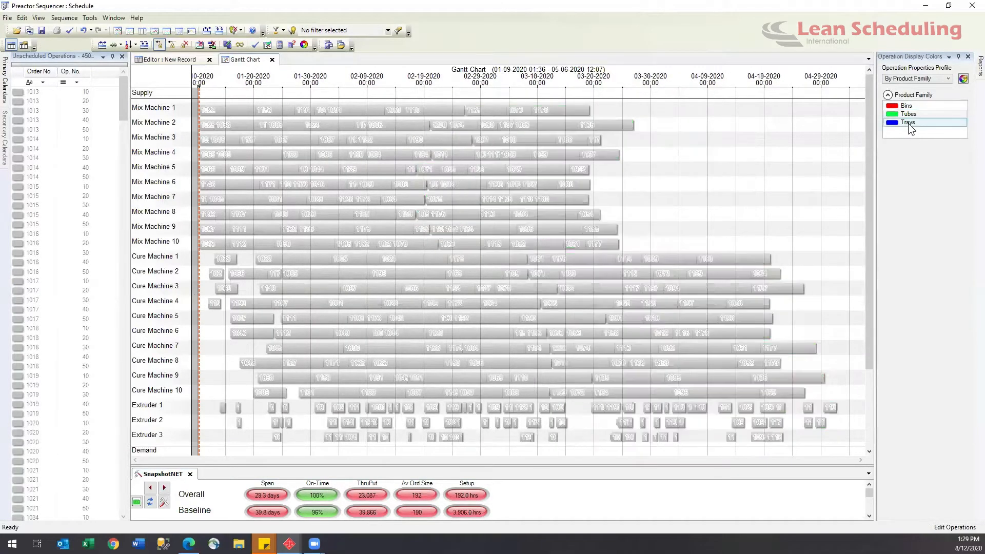
mouse_move(218, 30)
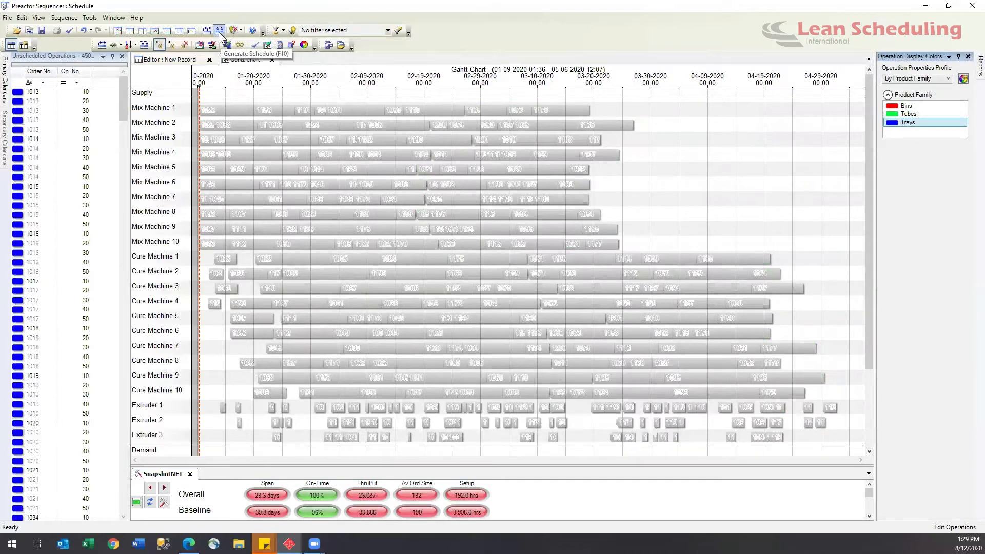
- Schedule the Trays operations as the third wave: 38.8 days, 95% on-time, 2,362.0 setup hours
left_click(218, 31)
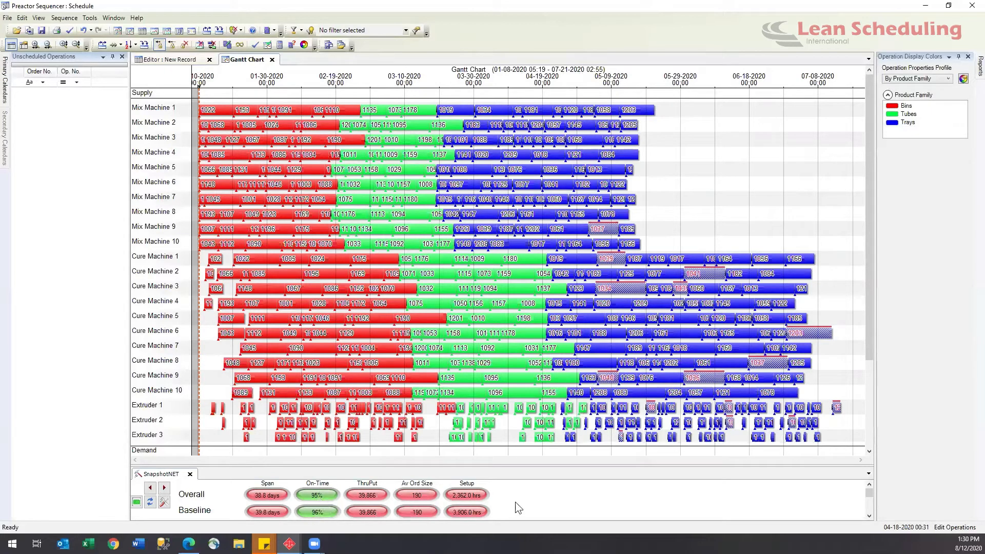
mouse_move(478, 498)
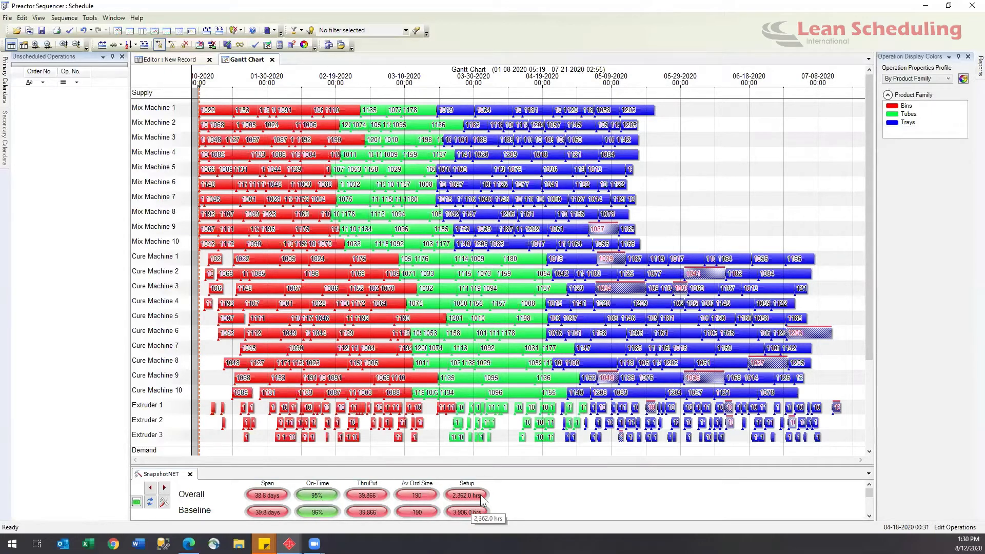
mouse_move(663, 523)
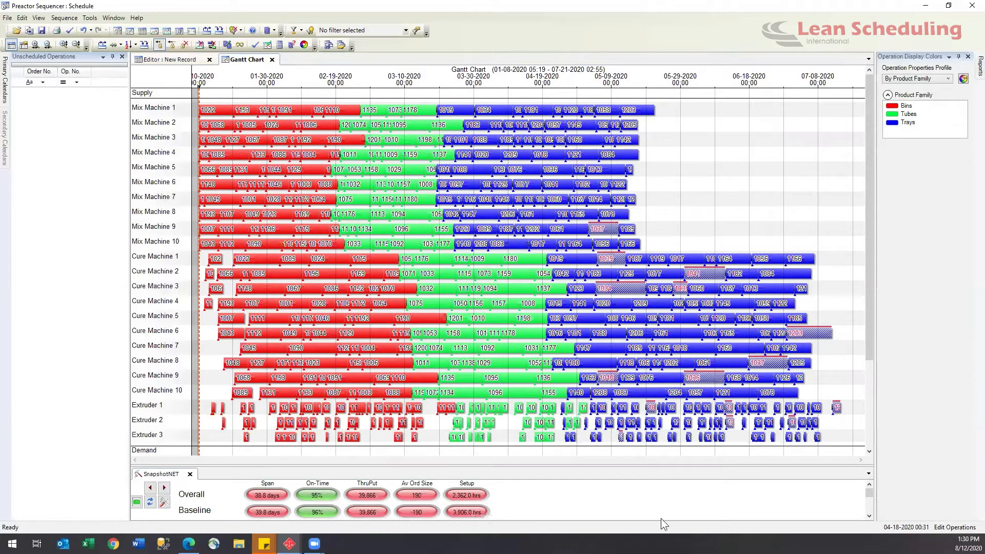
mouse_move(525, 497)
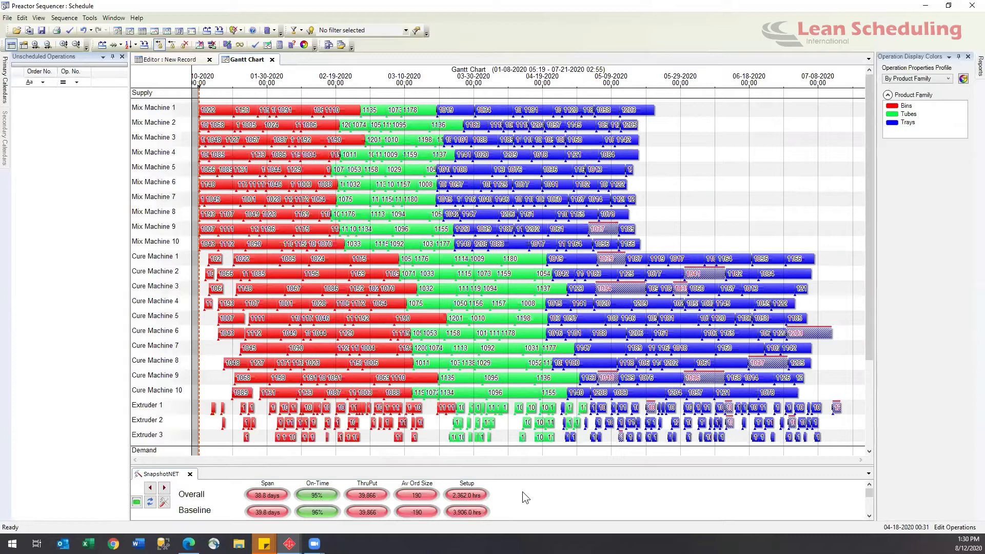
mouse_move(524, 496)
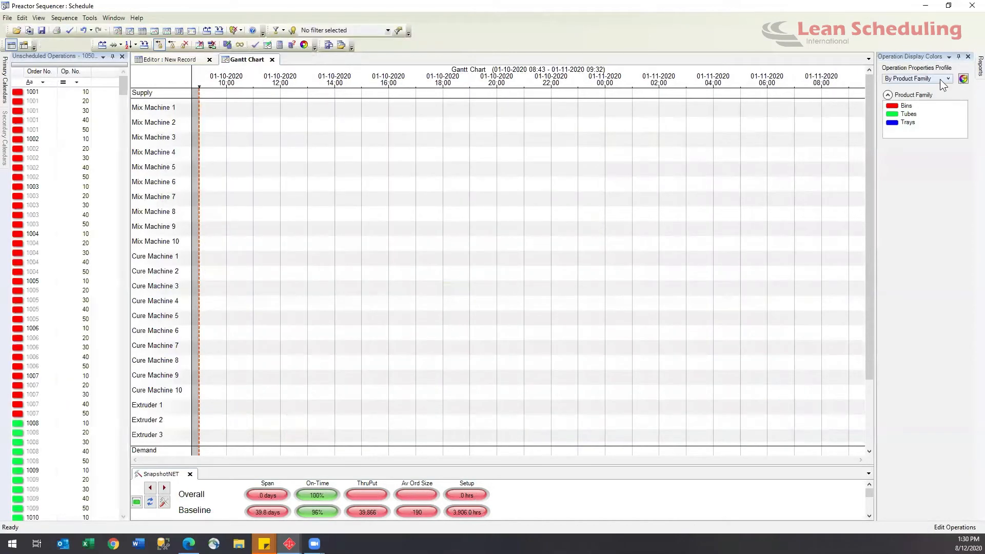
mouse_move(929, 134)
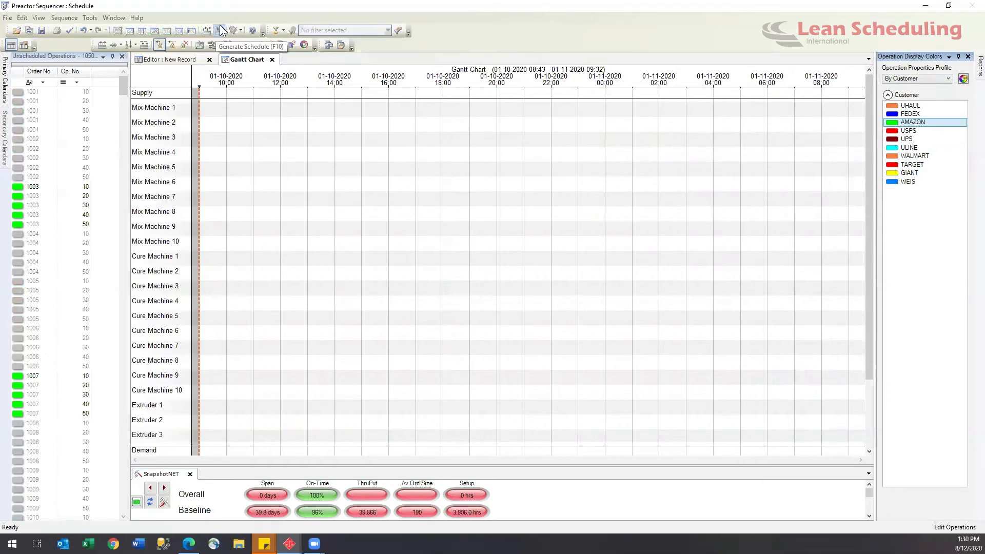
- Schedule AMAZON orders, then select and schedule USPS orders, reaching 2,023.0 setup hours
left_click(220, 31)
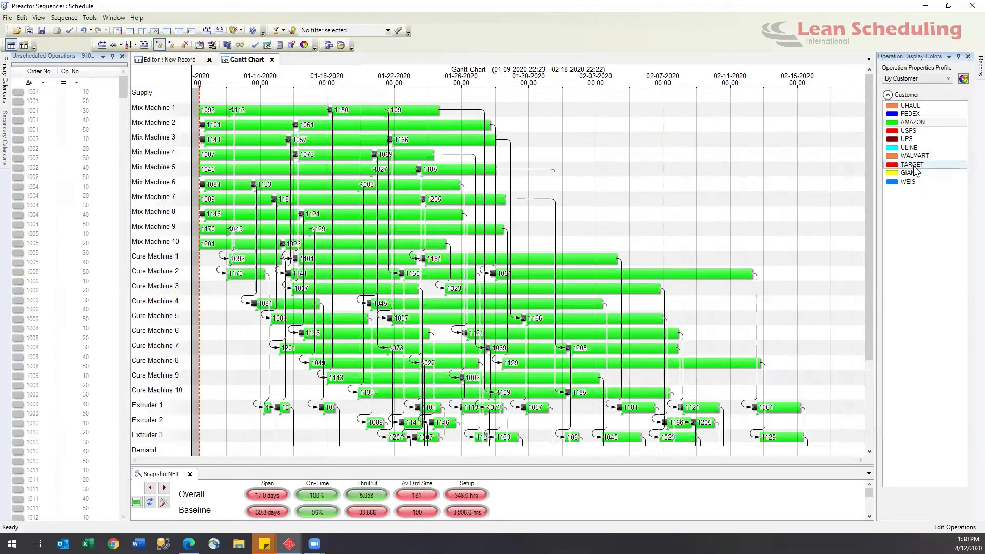
left_click(914, 155)
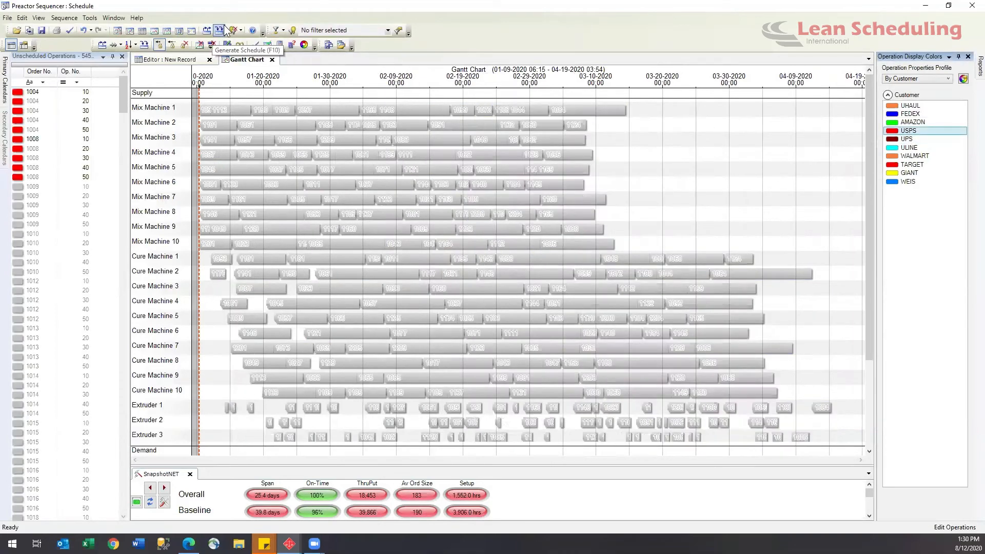
left_click(217, 31)
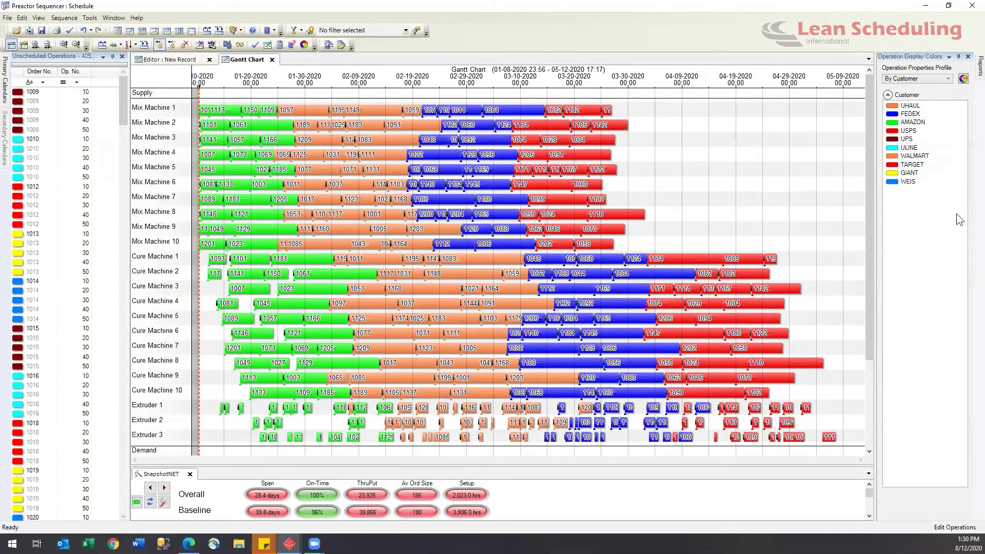
mouse_move(470, 496)
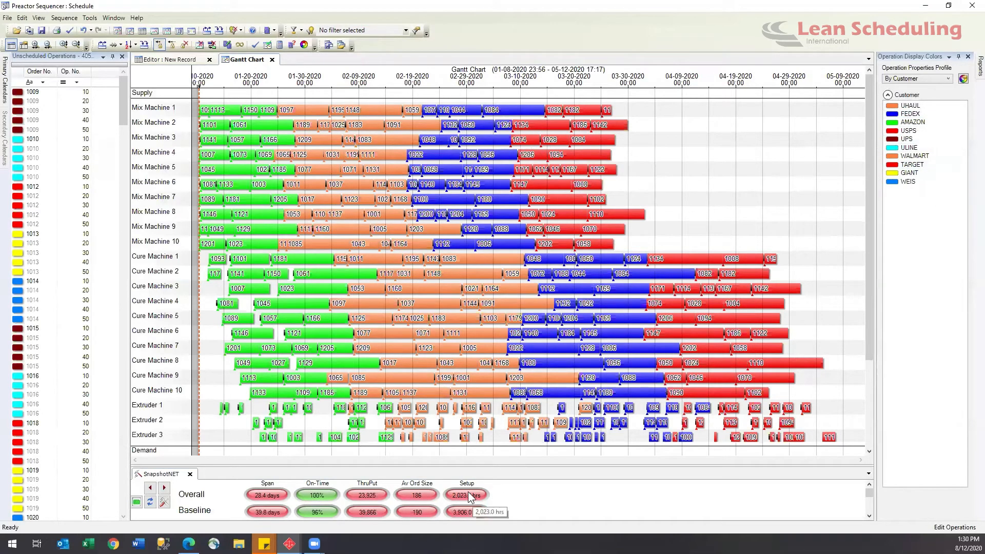
mouse_move(475, 447)
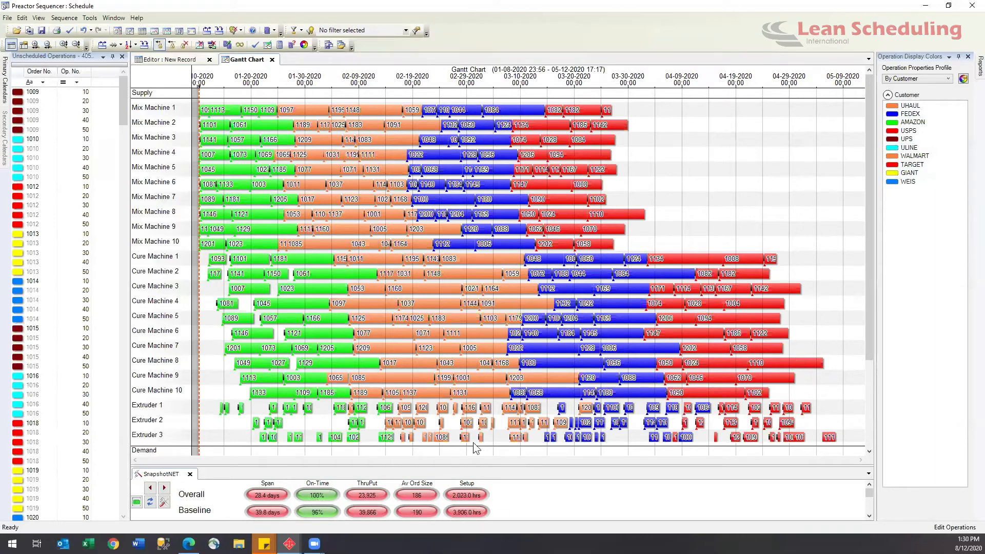
mouse_move(677, 137)
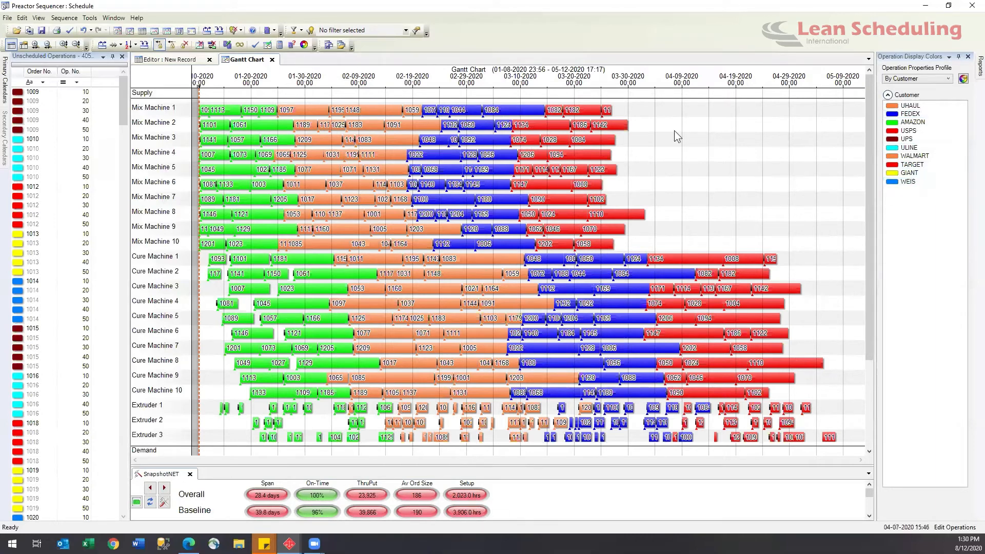
- Schedule all remaining customers (37.1 days, 94% on-time, 3,391.0 setup hours) and keep By Customer colouring
left_click(63, 18)
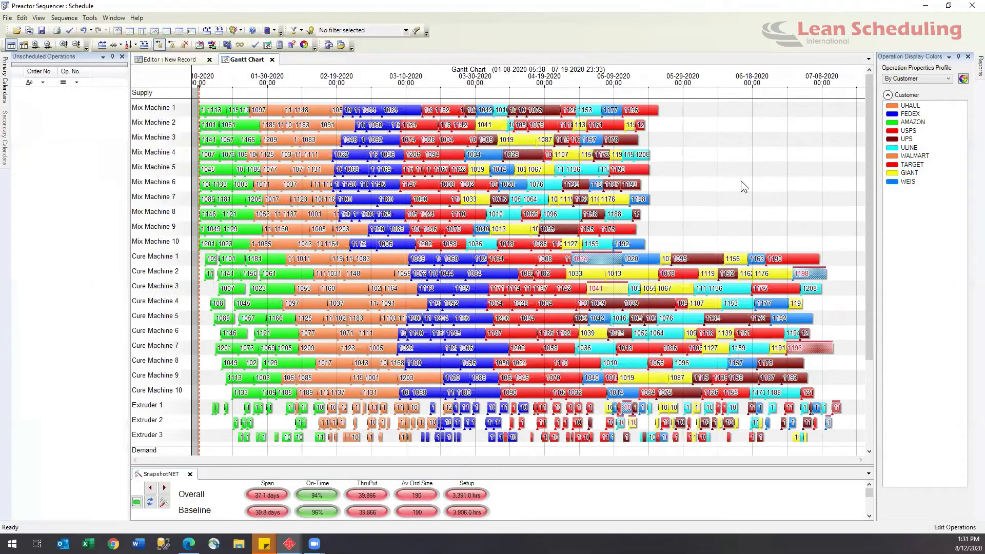
mouse_move(305, 249)
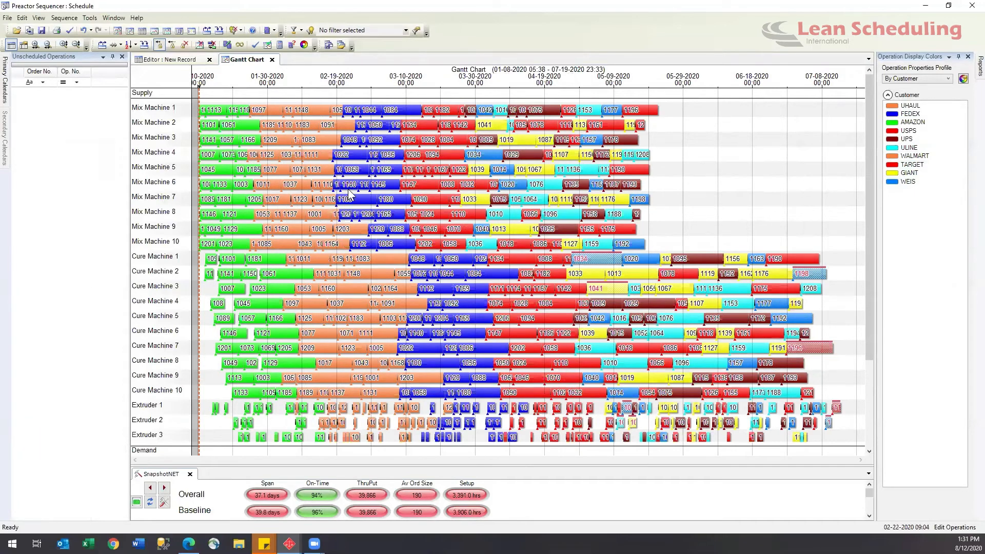
left_click(947, 78)
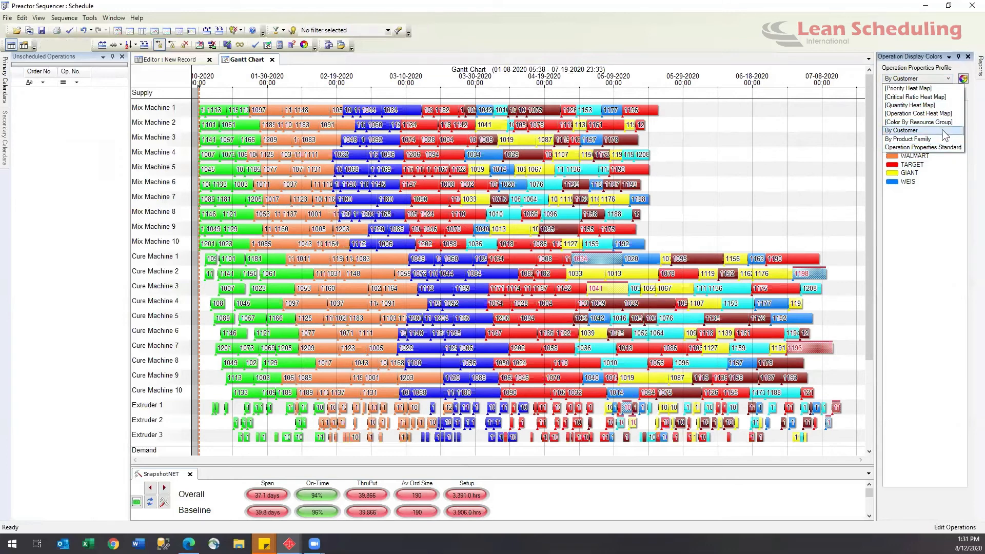
left_click(903, 130)
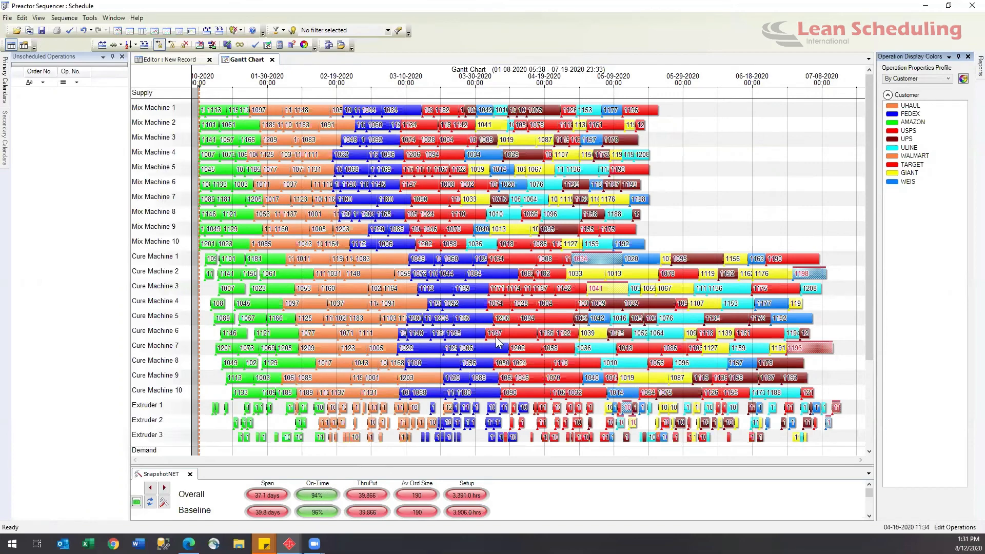
mouse_move(614, 377)
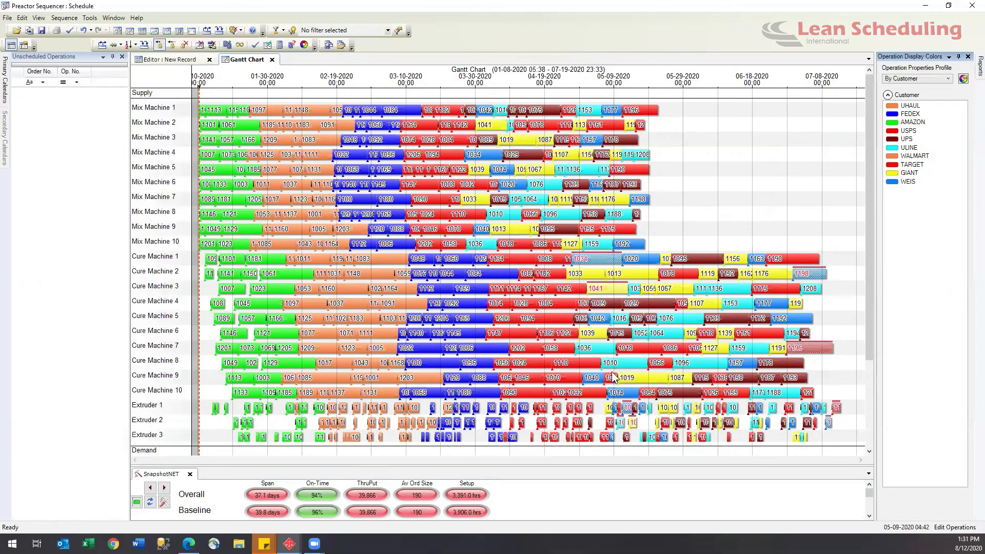